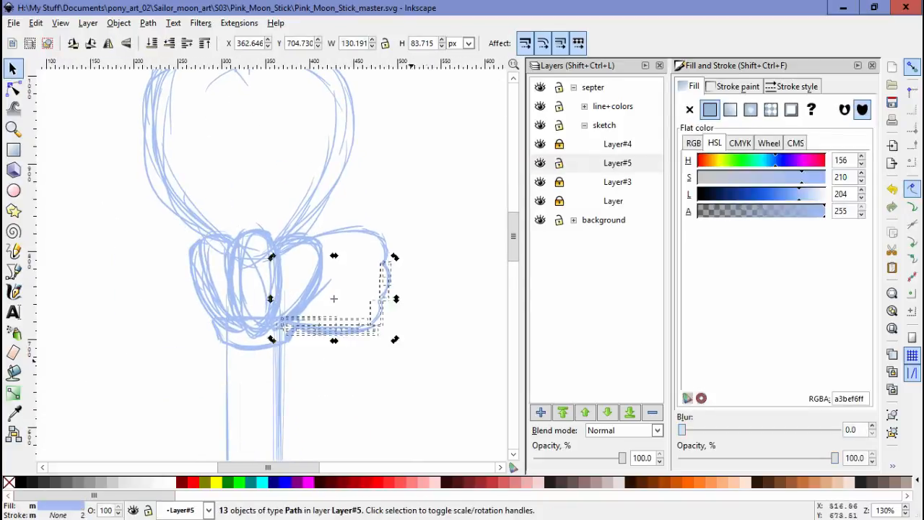
Redraw the heart's top strokes with the Calligraphy tool on a new sketch sublayer
left_click_drag(334, 297, 315, 294)
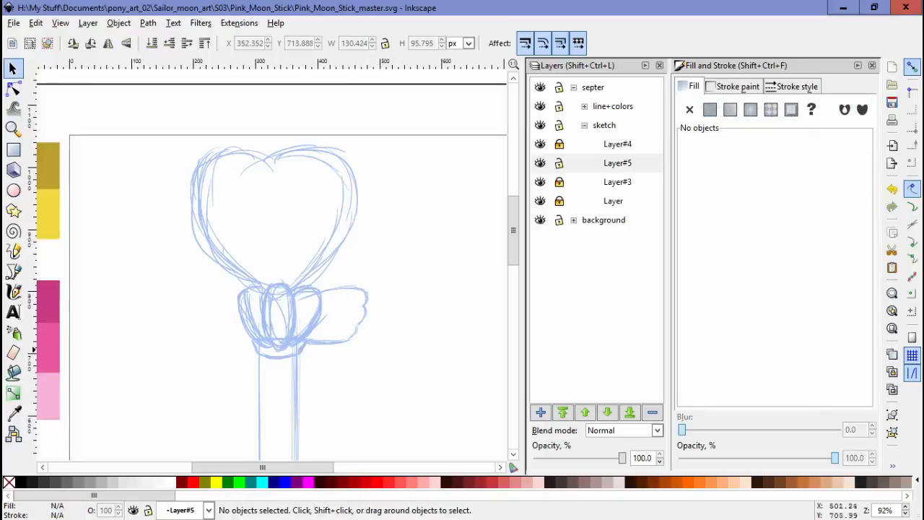
left_click(618, 162)
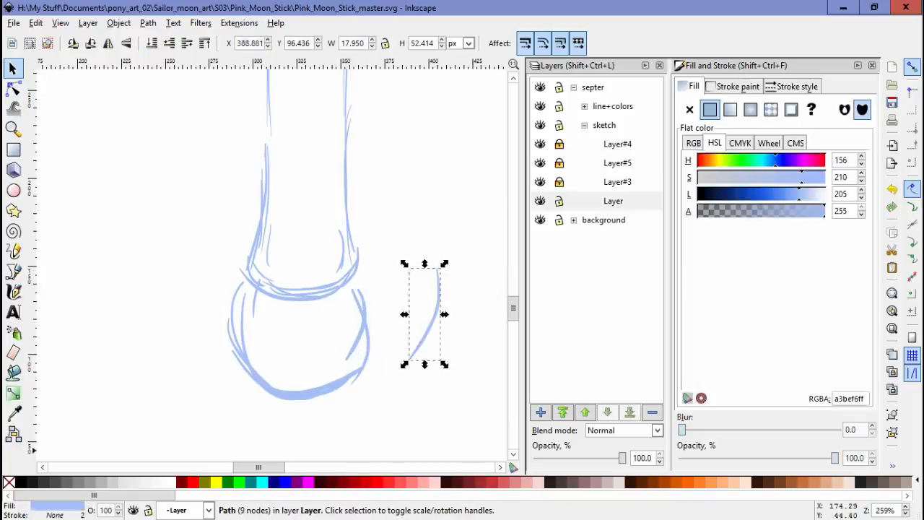
left_click(13, 292)
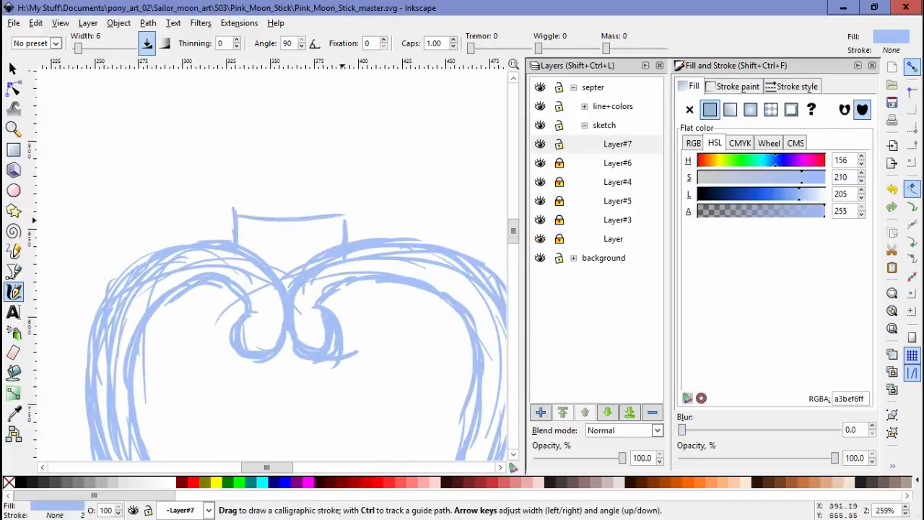
Scroll the canvas down to the star at the wand's tip before inking
scroll("down", 3)
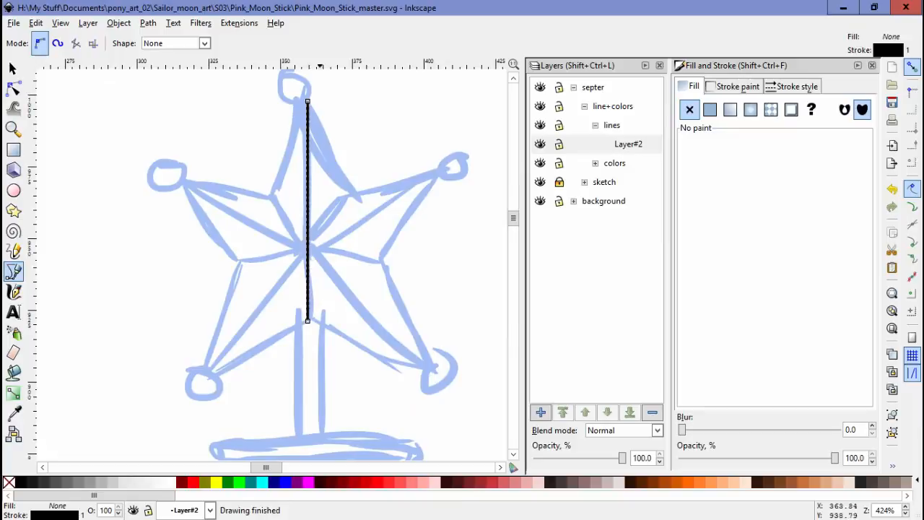
Trace the star's five-pointed outline in black with the Pen tool, tweaking nodes as needed
left_click(13, 89)
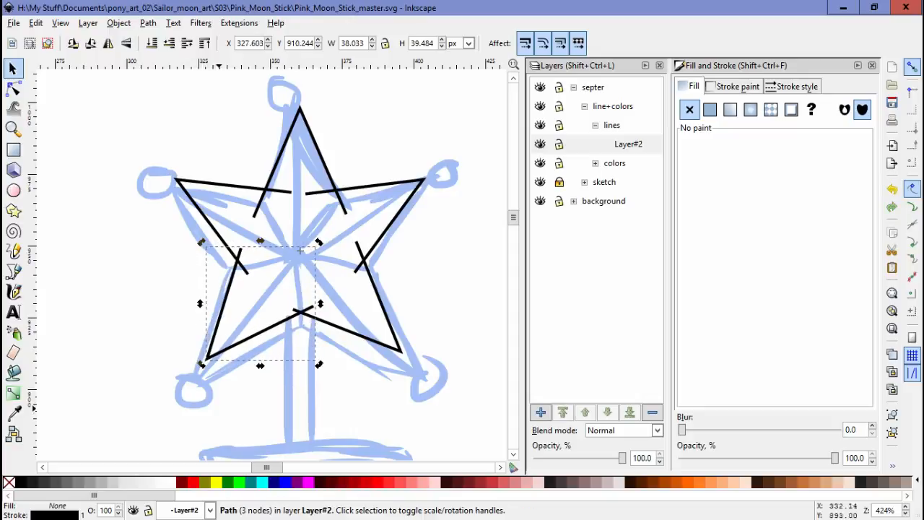
left_click(34, 23)
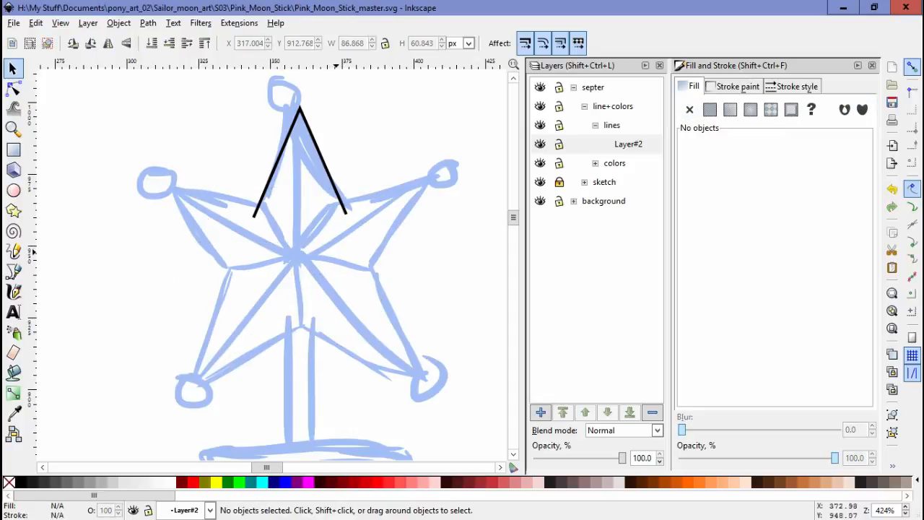
left_click(300, 166)
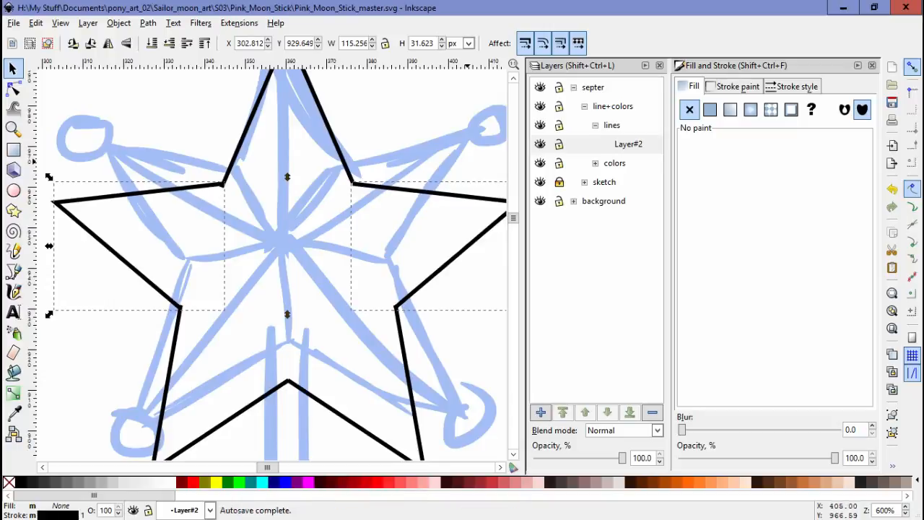
left_click(13, 90)
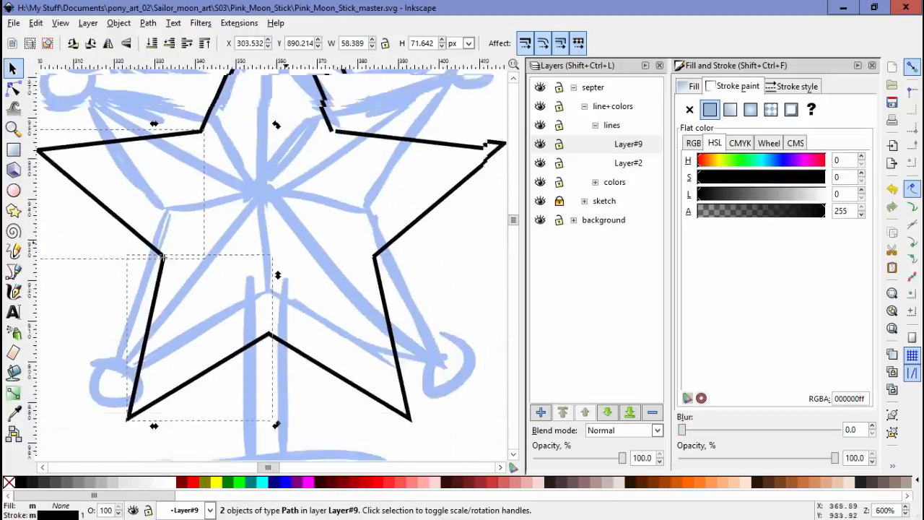
Draw a black-stroked circle capping one star point with the Ellipse tool
left_click(173, 23)
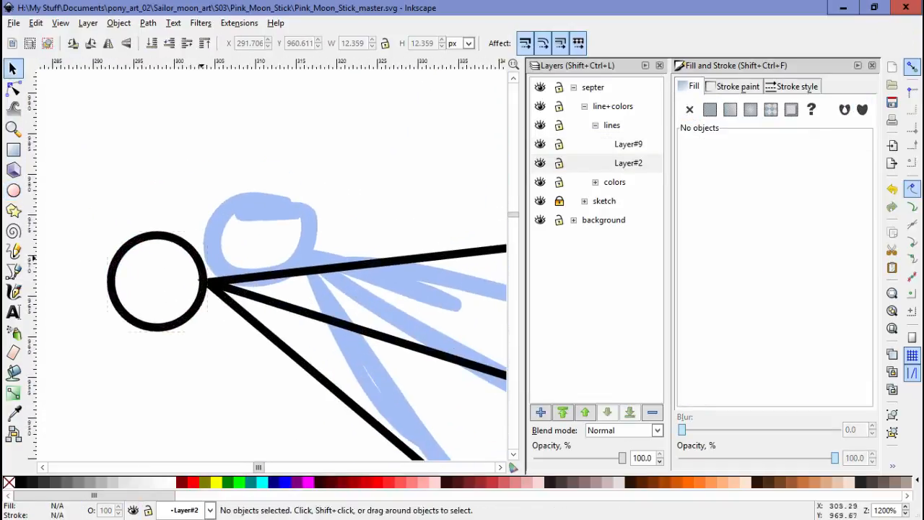
Ink the bars beneath the star with the Pen tool to finish its line art
left_click(13, 90)
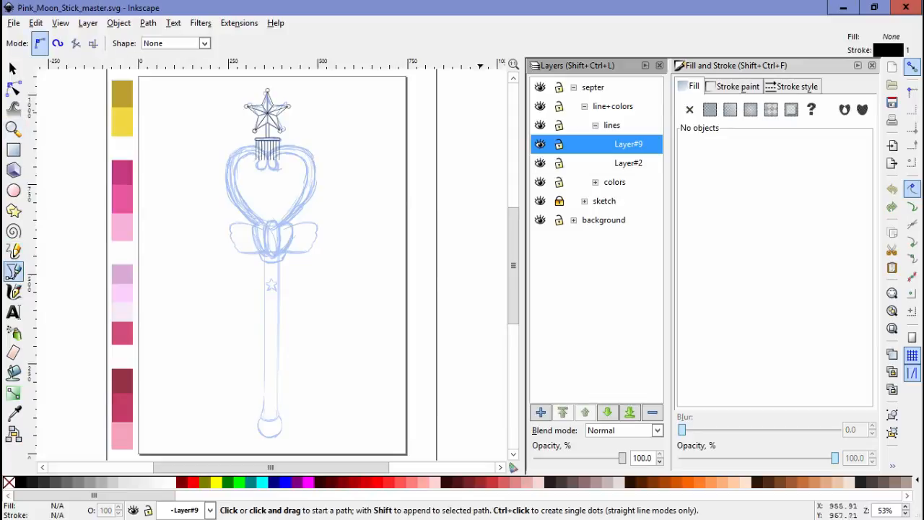
Draw the heart frame's double curved outline in black with the Bezier tool
left_click(11, 68)
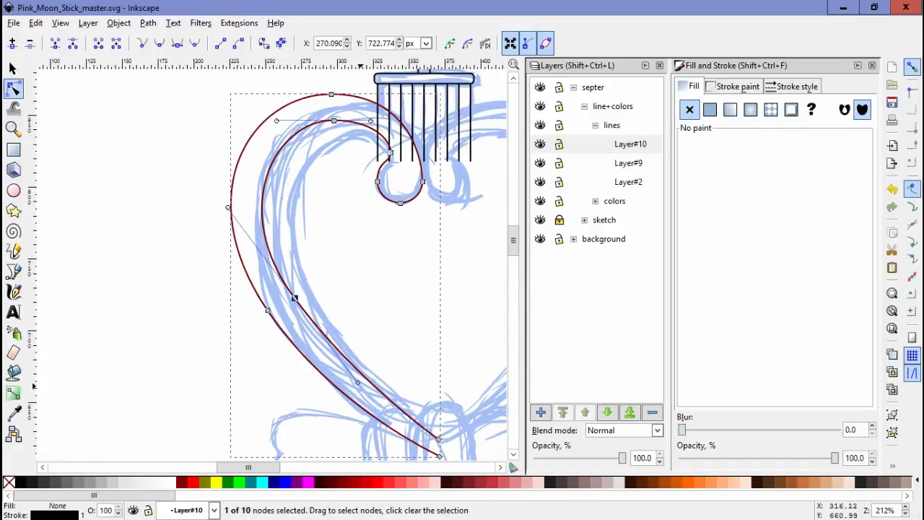
scroll("down", 3)
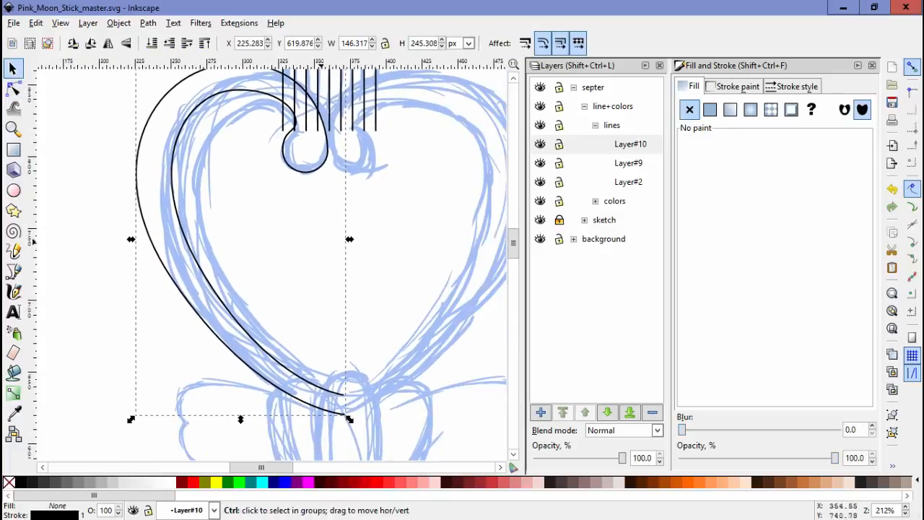
Reposition the nodes where the heart's two lower curves cross
left_click(147, 23)
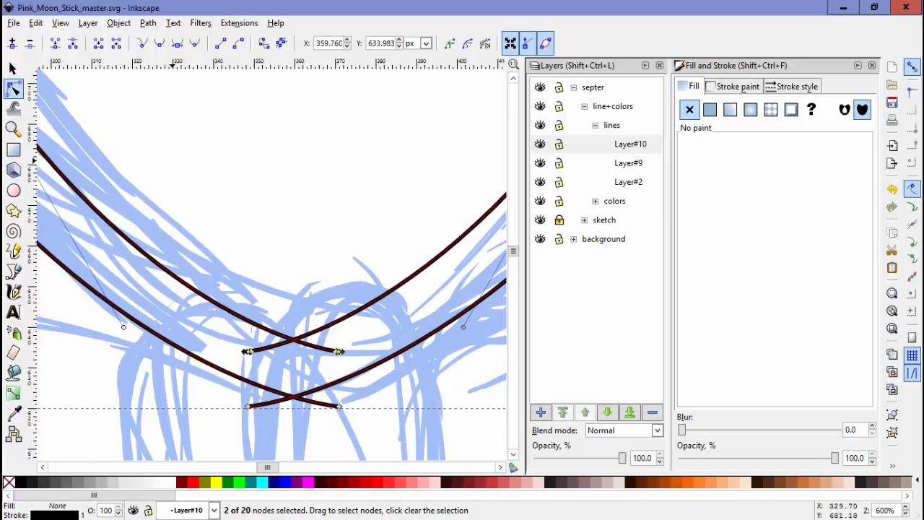
left_click(34, 23)
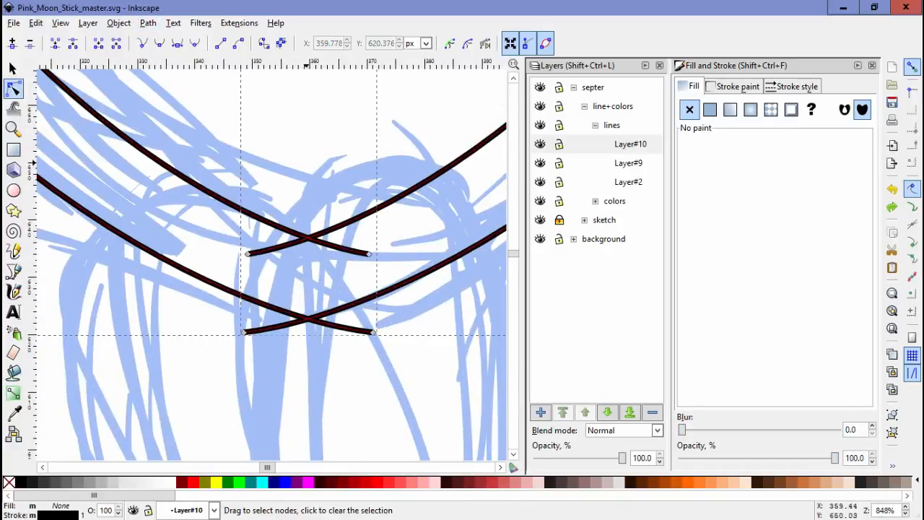
left_click(118, 24)
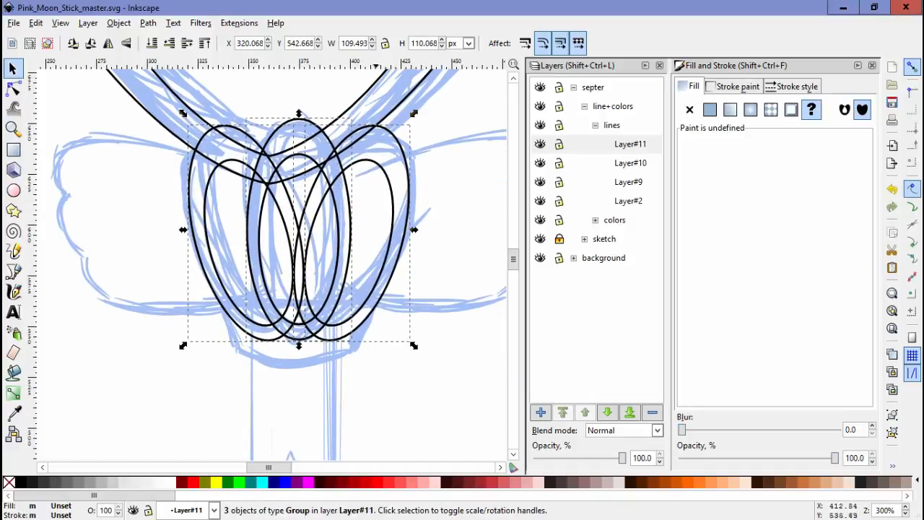
Group and duplicate the crown ovals, then add the curved base band beneath them
left_click(13, 271)
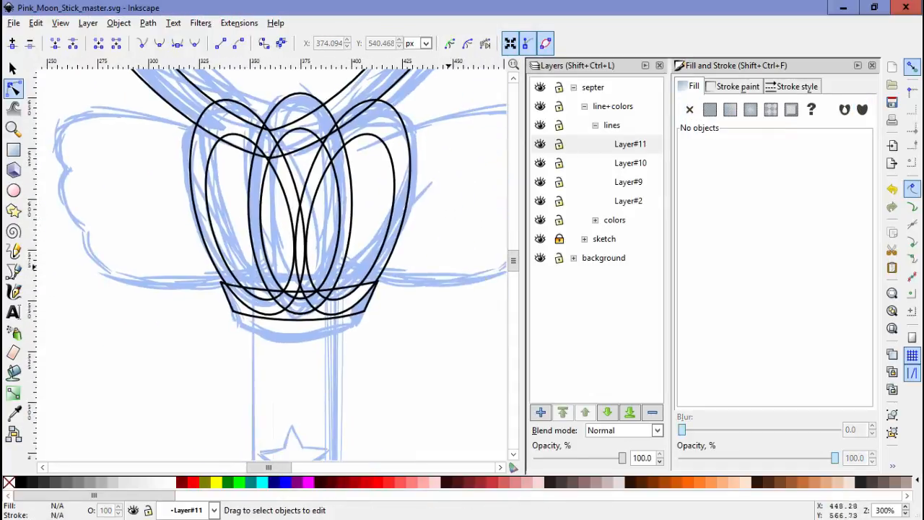
scroll("down", 3)
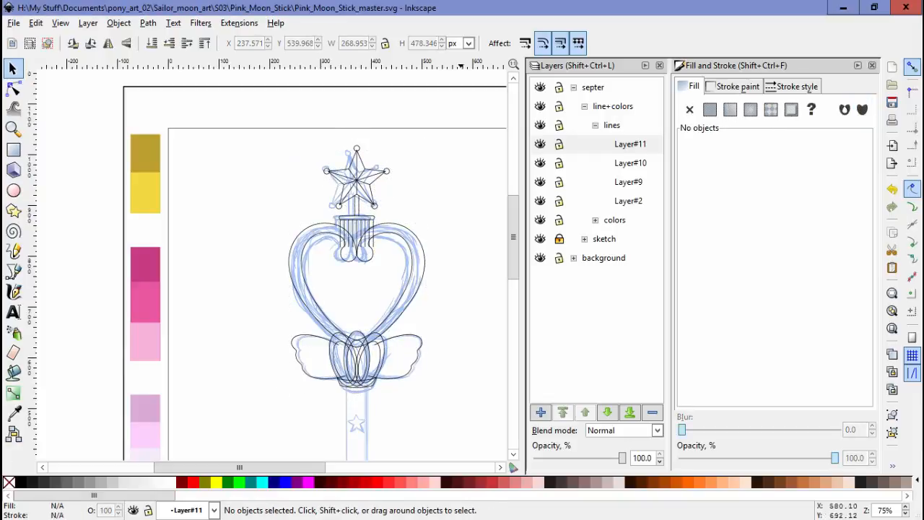
Draw the handle's straight vertical outlines with the Pen tool, Ctrl-constrained
scroll("down", 3)
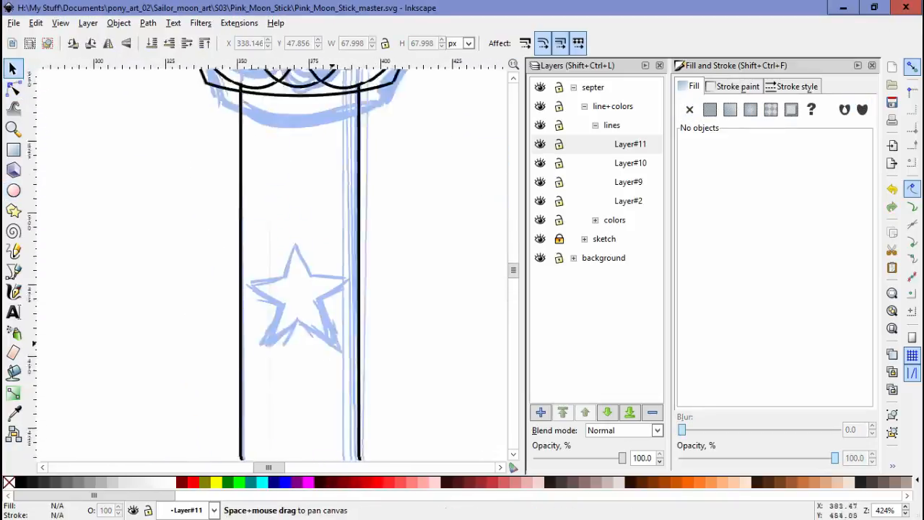
left_click(13, 88)
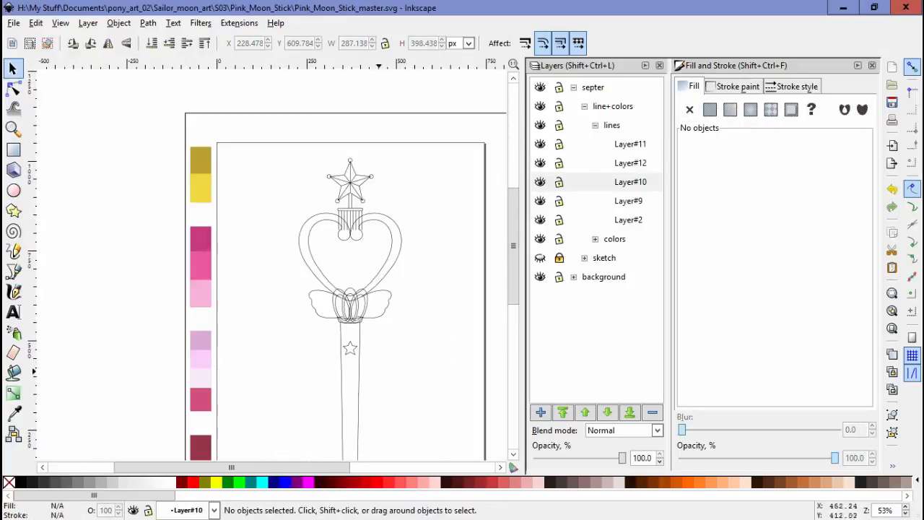
Draw angular facet lines inside the heart on Layer#13 and reshape their nodes
left_click(540, 413)
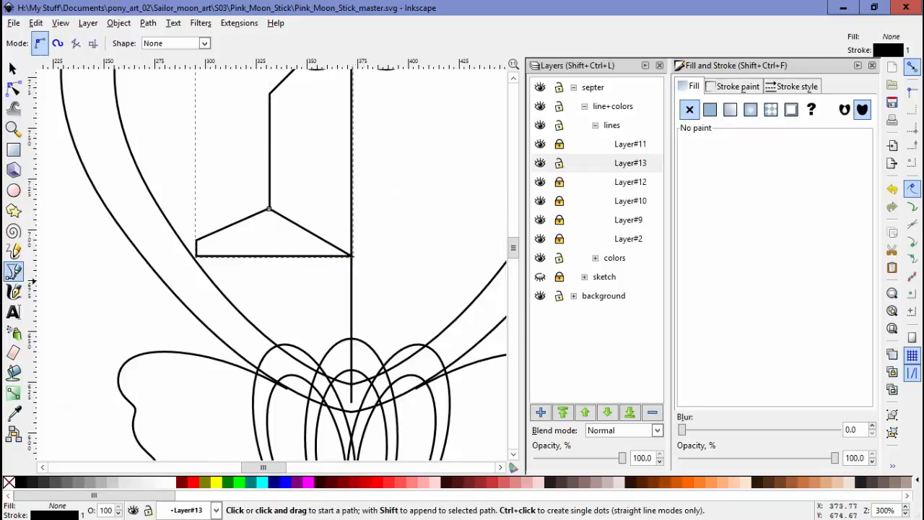
scroll("down", 3)
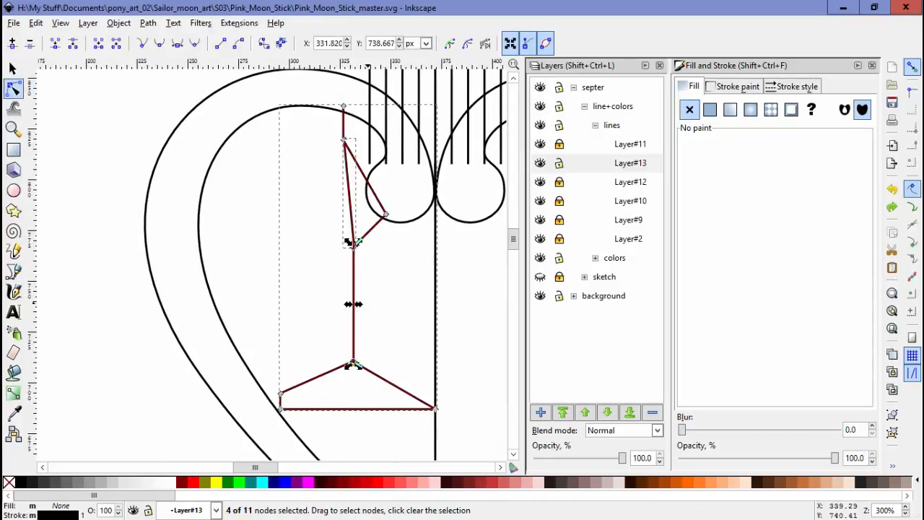
left_click(353, 244)
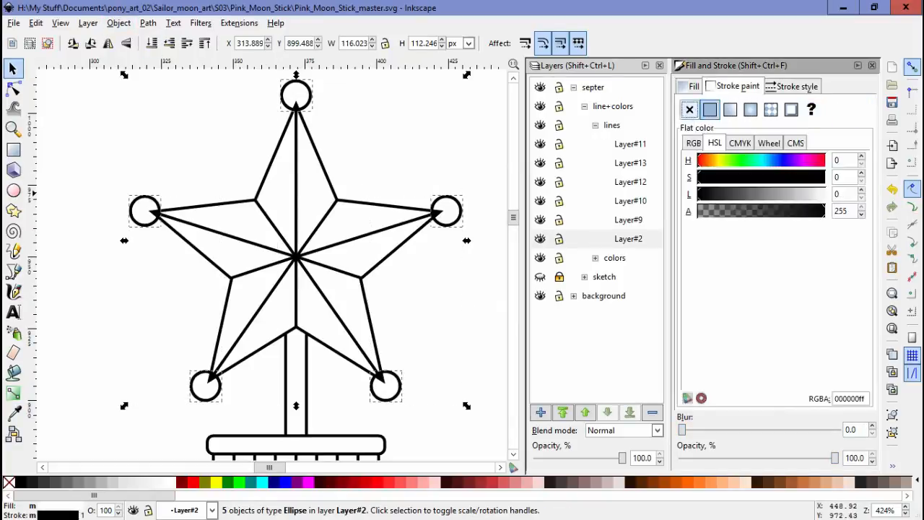
Draw short curved crown petal strokes between the heart's facets and the bow loops
left_click(34, 23)
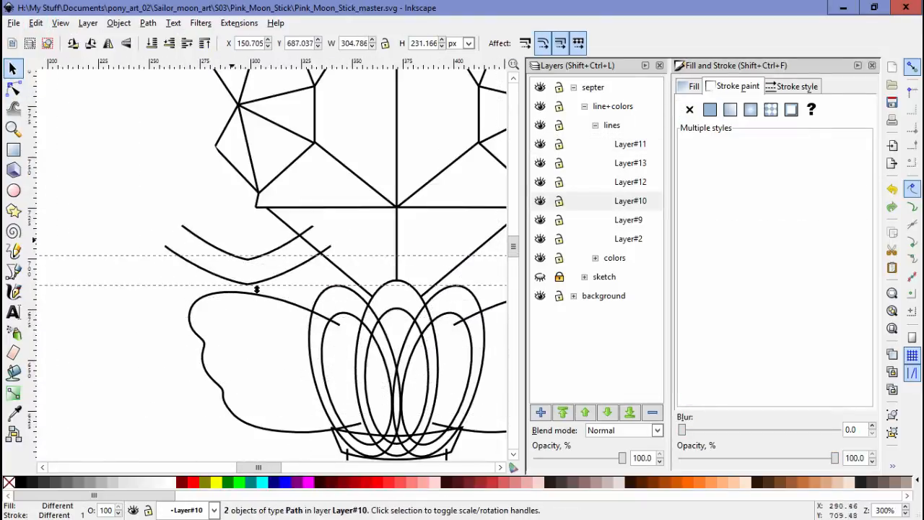
left_click(118, 23)
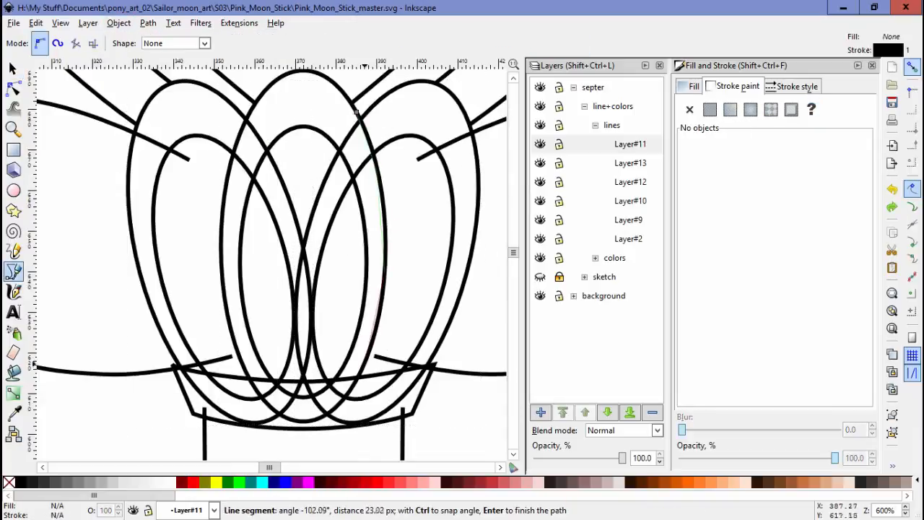
left_click(119, 24)
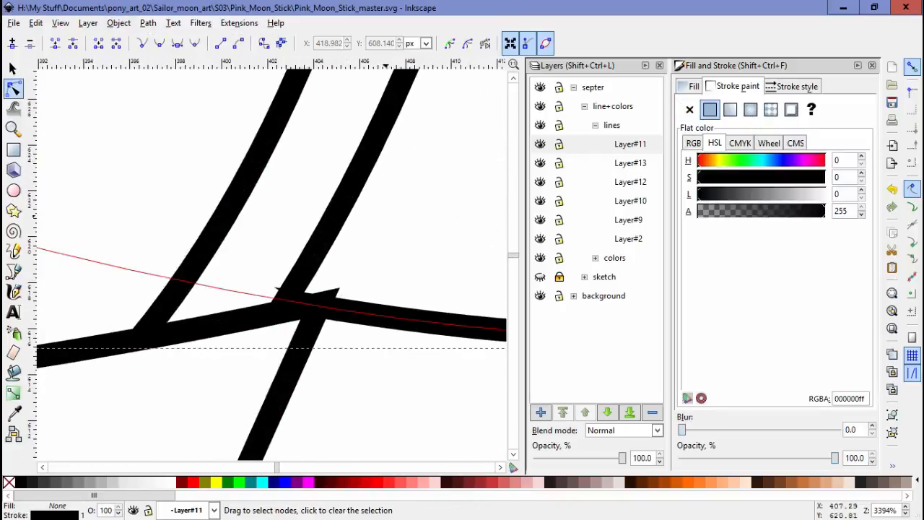
Ink the remaining star, heart frame, wings and crown outlines as clean black line art
left_click(796, 87)
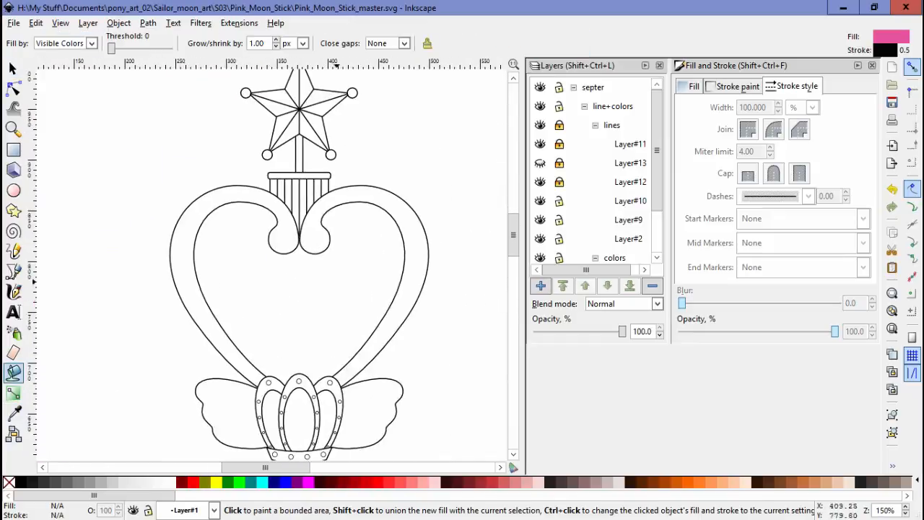
Fill each heart facet with a different pink shade using the Paint Bucket and HSL sliders
left_click(35, 23)
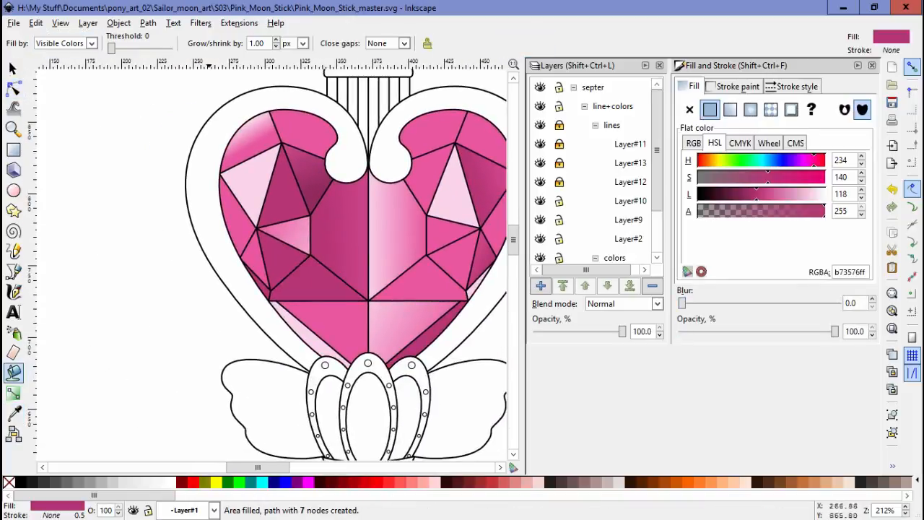
left_click(13, 88)
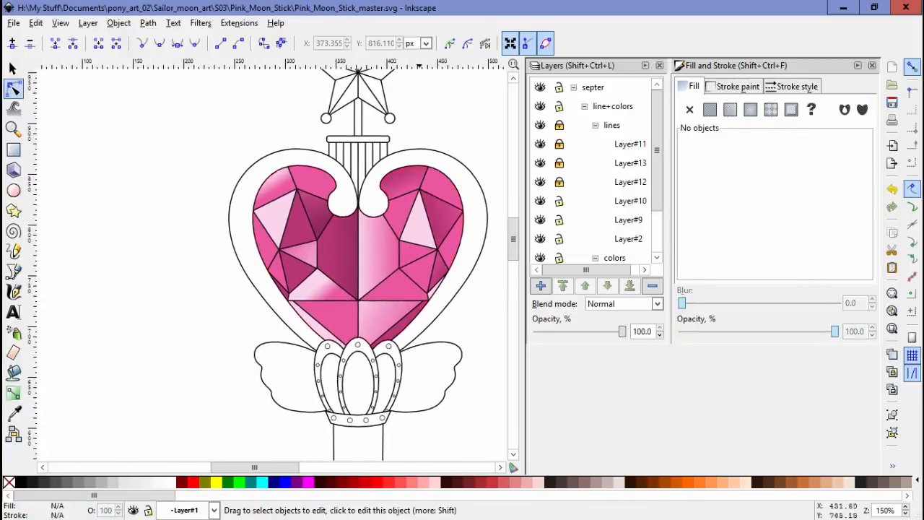
Apply a radial gold gradient to the heart frame and fill the star pink
left_click(35, 23)
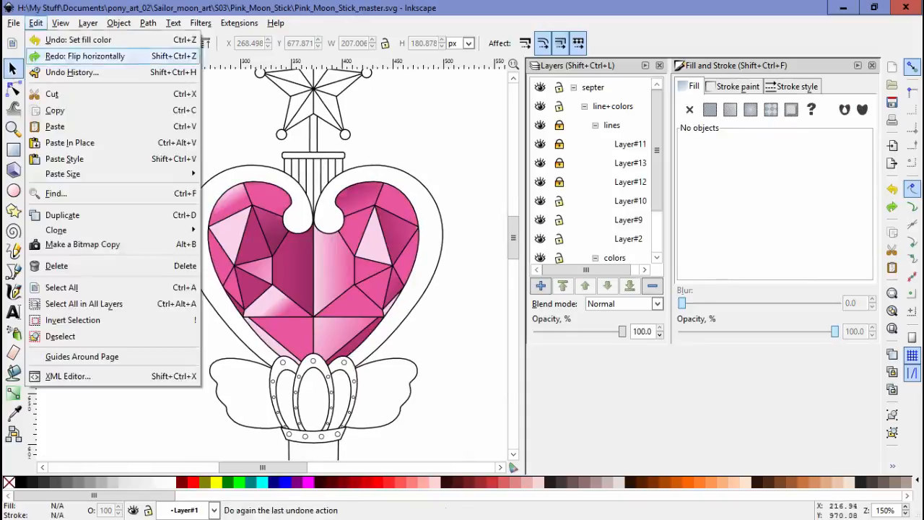
left_click(85, 55)
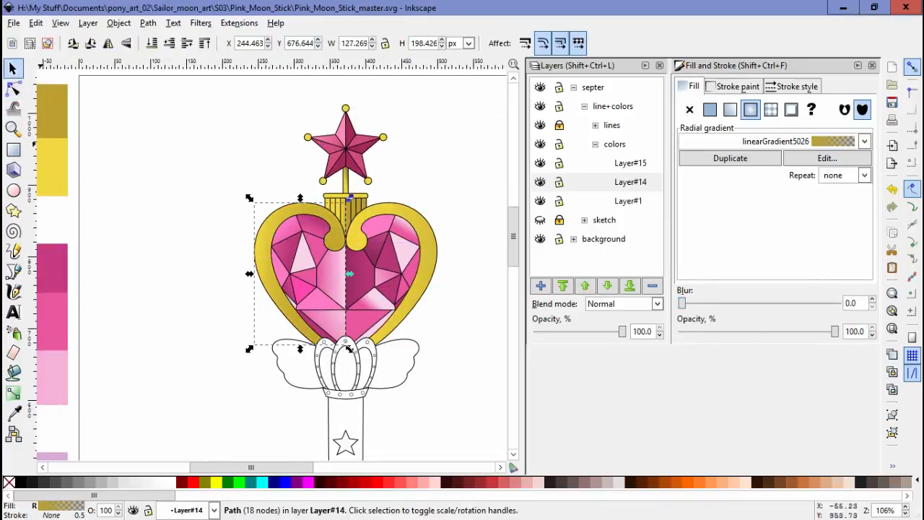
left_click(13, 88)
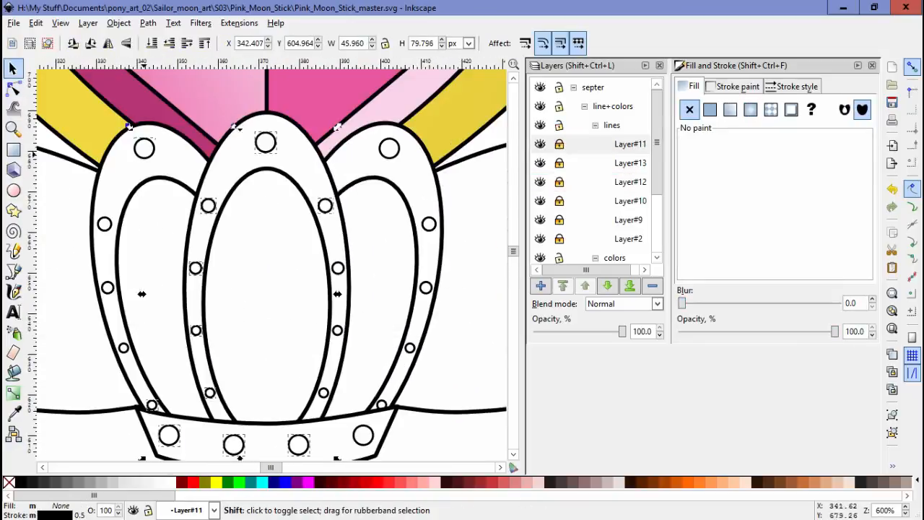
Fill the crown and wings with the deep pink flat colour c52e68
left_click(35, 23)
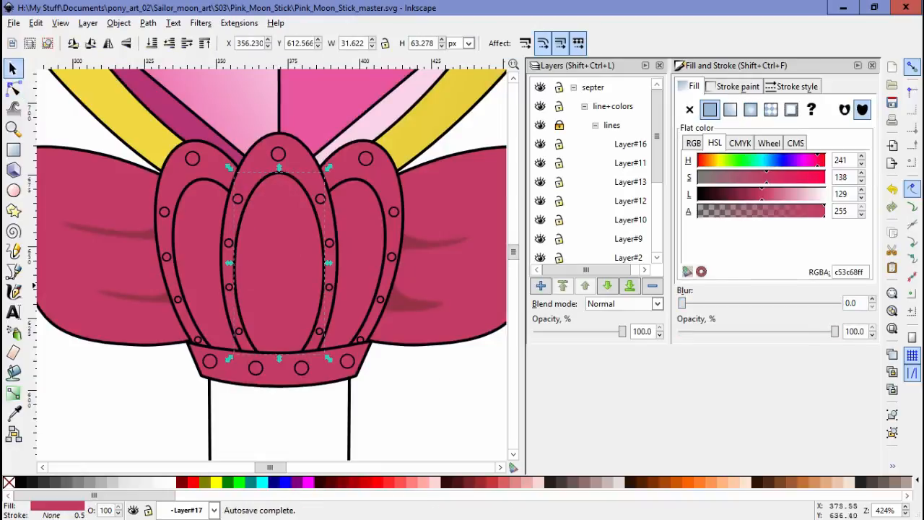
Shade the crown's oval petals with a radial pink gradient and light central highlight
left_click(13, 89)
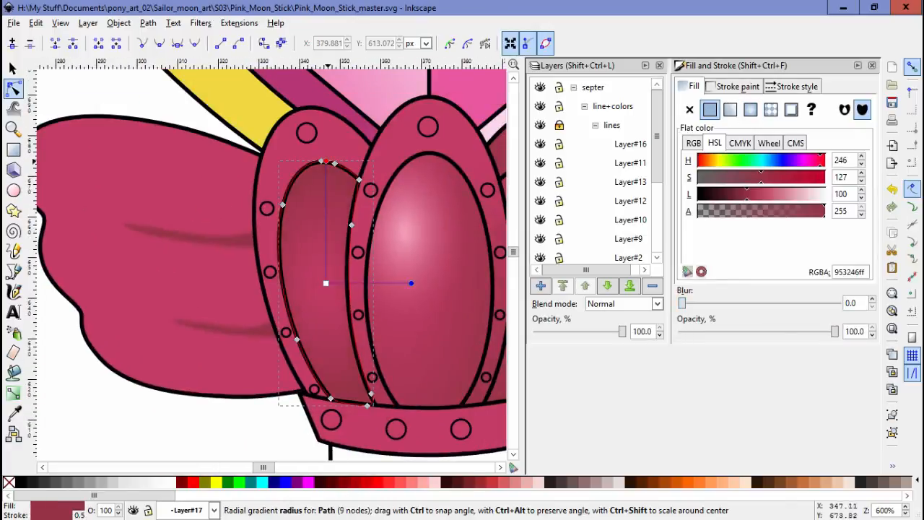
left_click(34, 23)
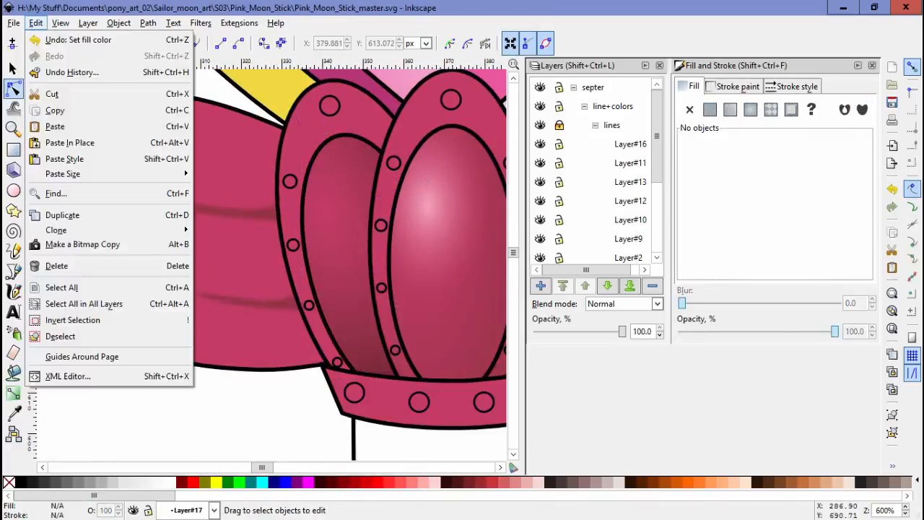